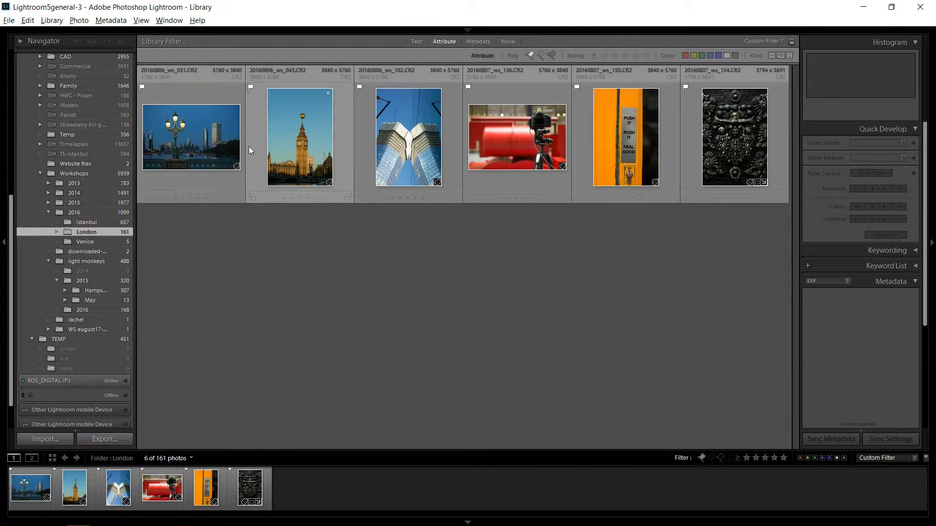
Select all six photos in the London folder of the Library grid.
click(191, 136)
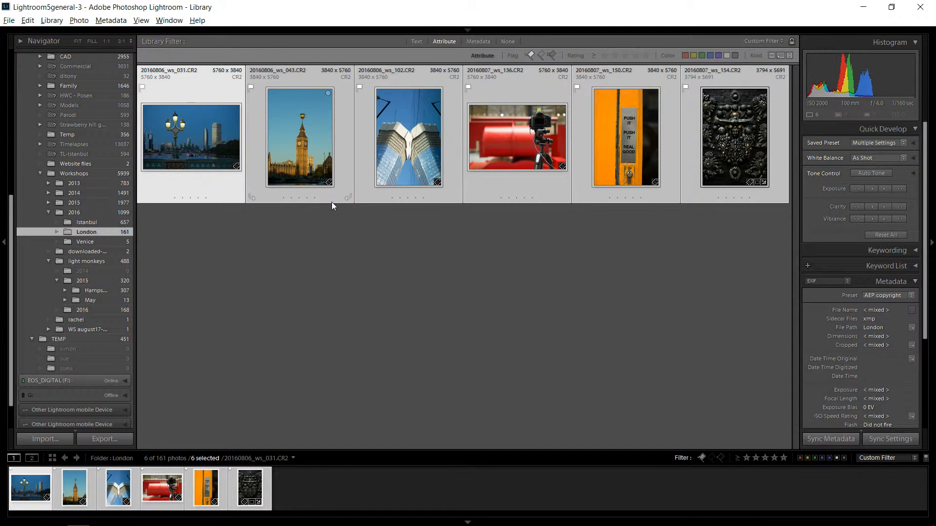
Bring up the Export 6 Files dialog and review its Export Location section.
click(105, 438)
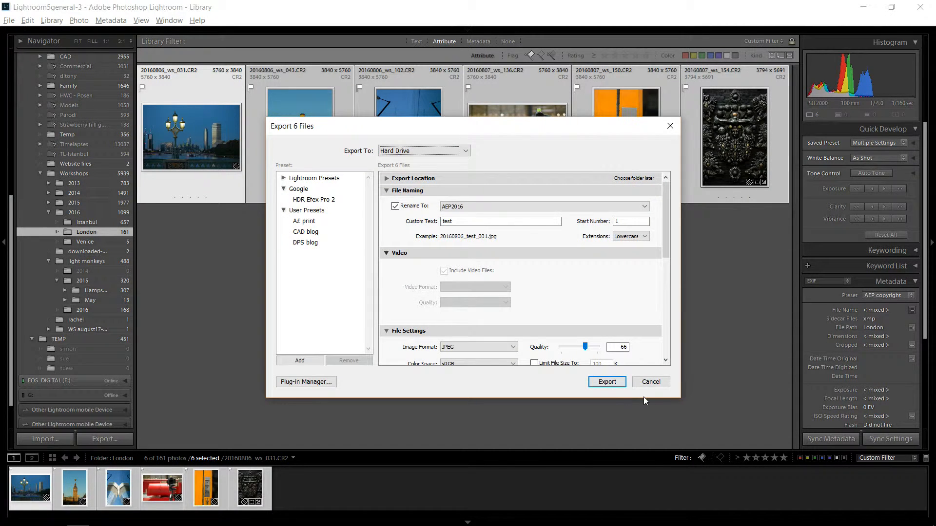
click(9, 21)
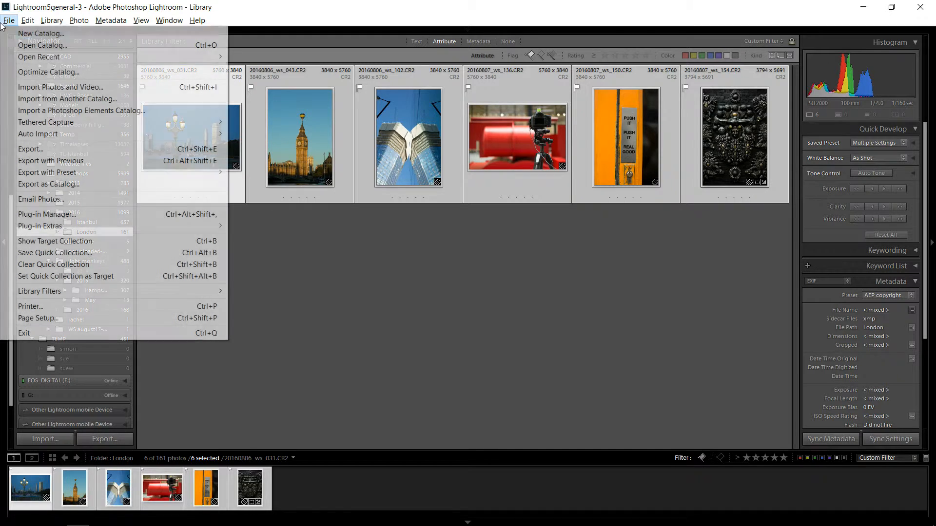
click(26, 149)
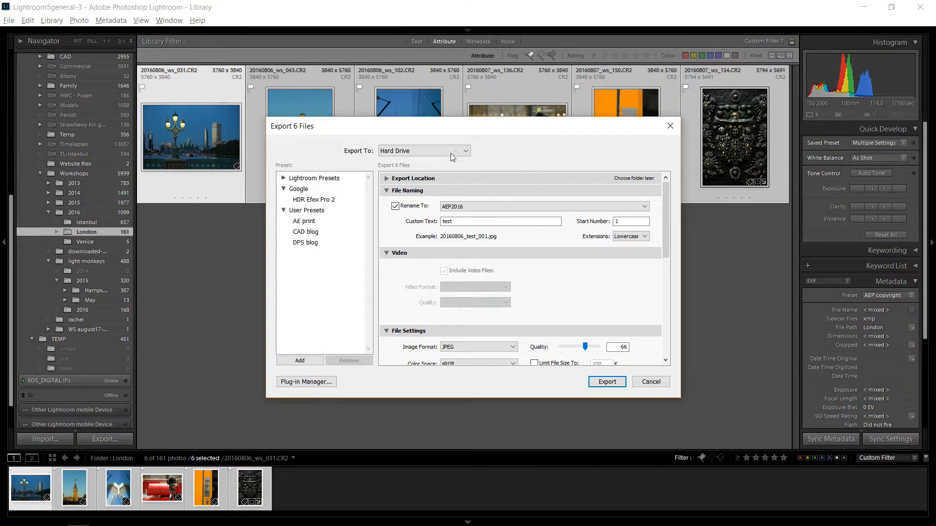
mouse_move(299, 133)
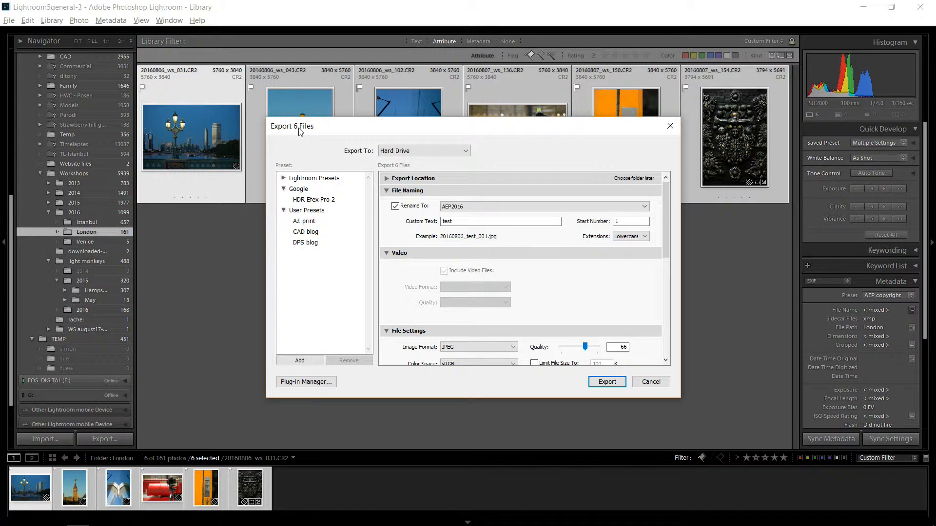
click(423, 150)
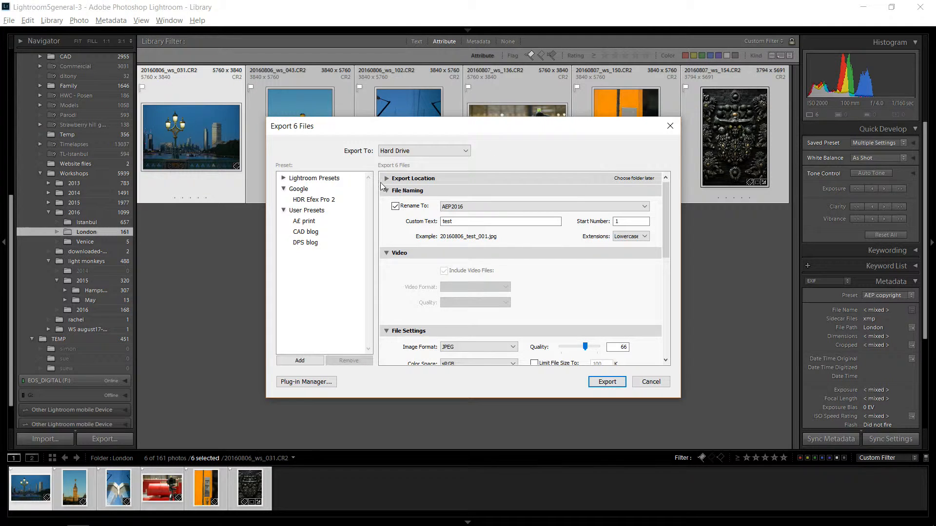
click(386, 178)
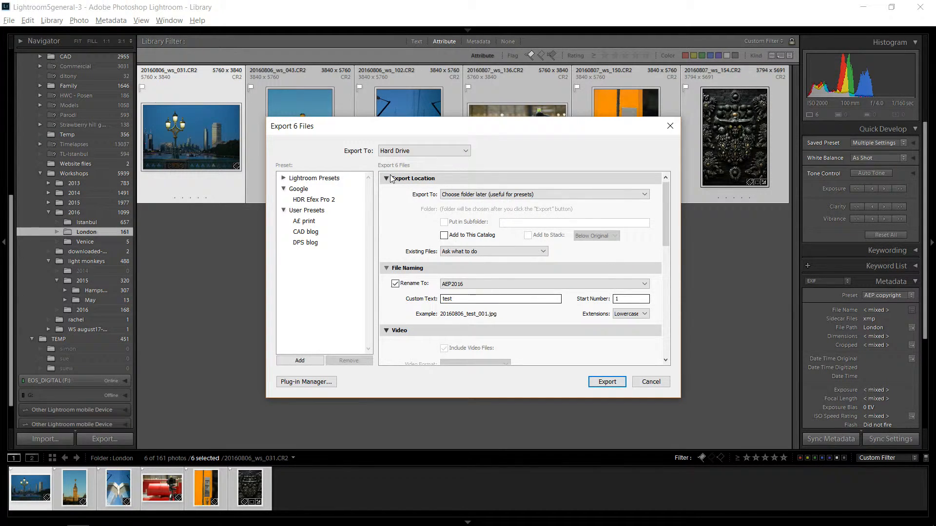
click(386, 179)
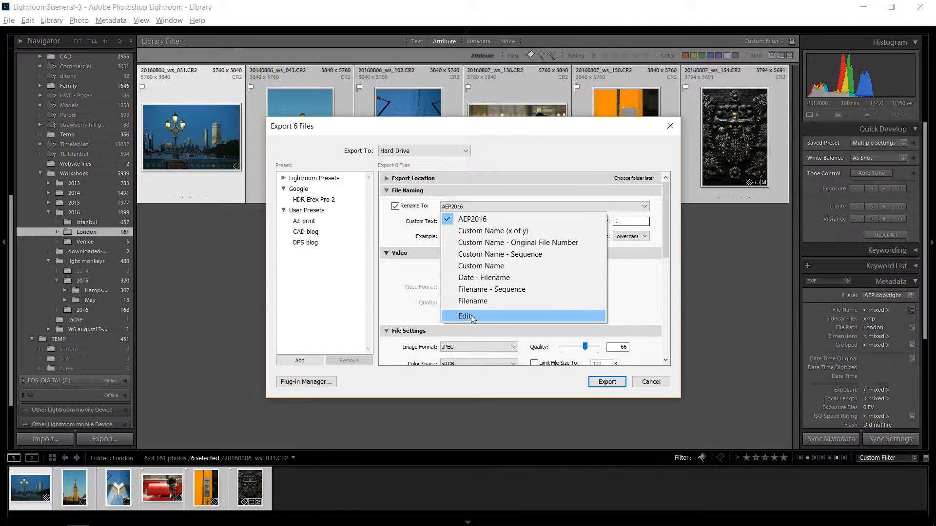
Build a filename template of Date (YYYYMMDD), Custom Text and Sequence # (001), e.g. 20160806_test_001.jpg.
click(466, 316)
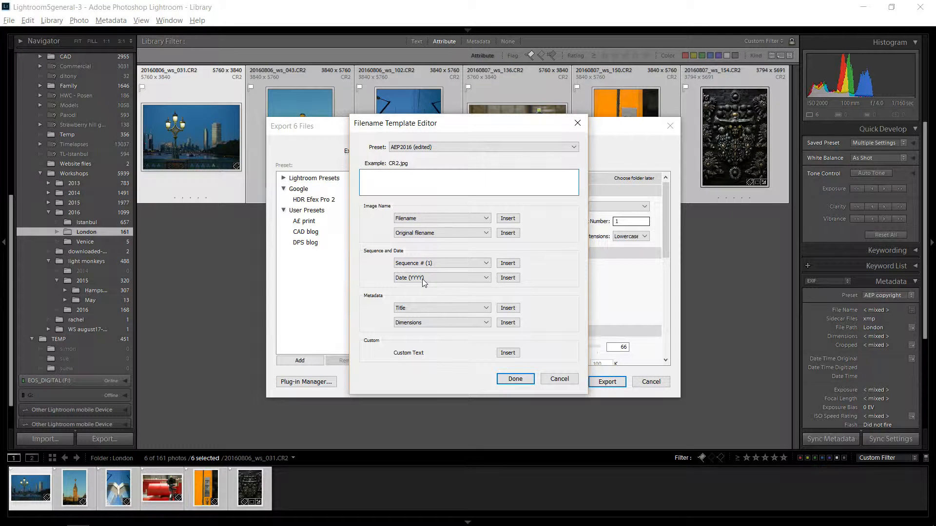
click(442, 278)
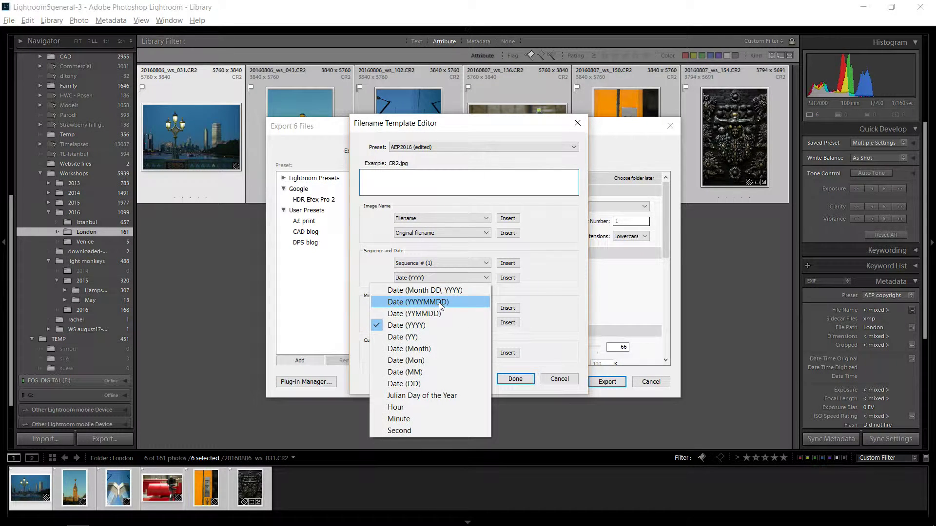
click(417, 302)
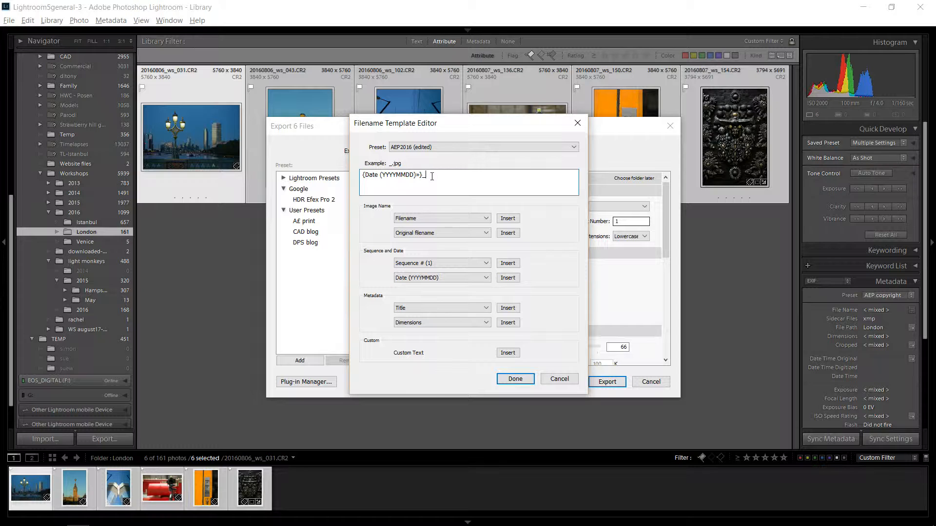
mouse_move(432, 170)
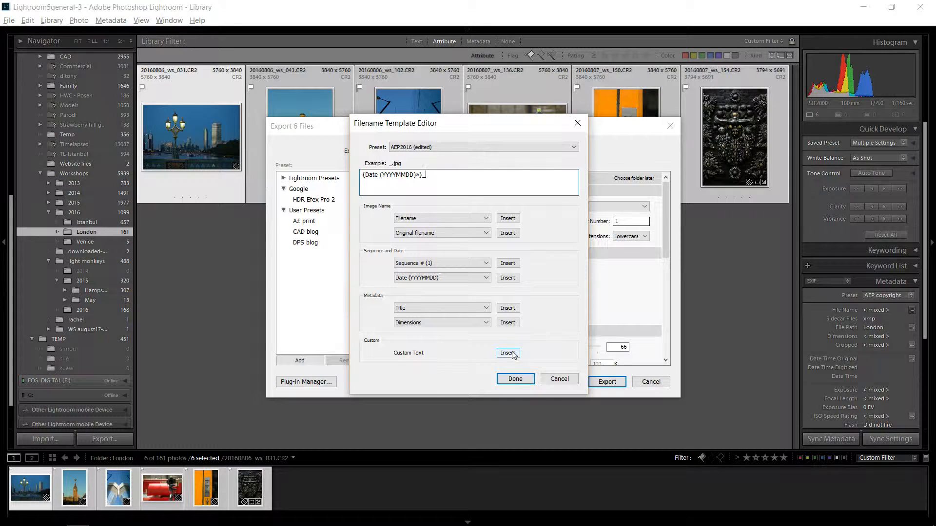
click(508, 353)
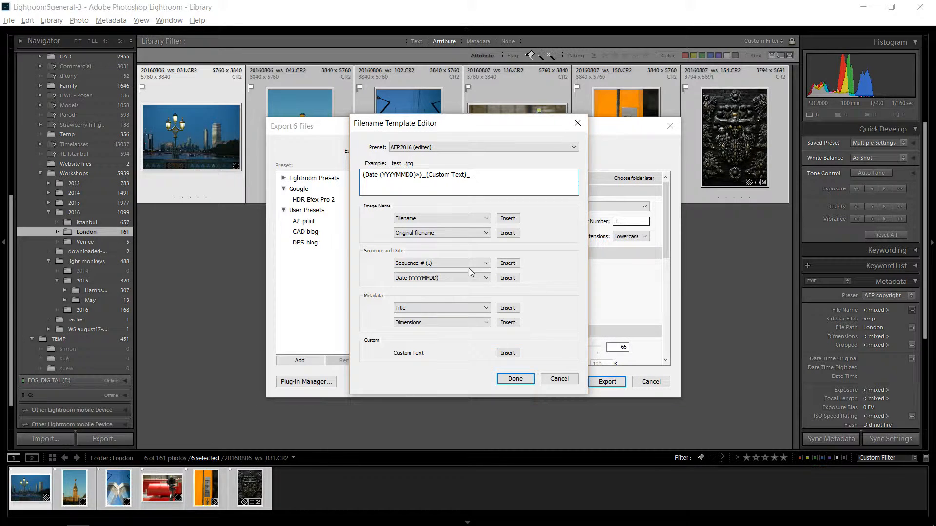
click(442, 263)
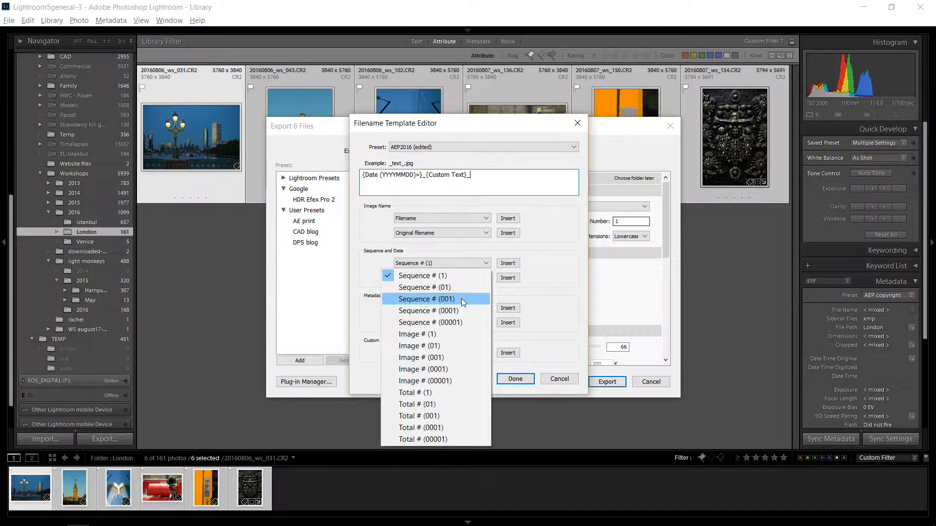
click(427, 299)
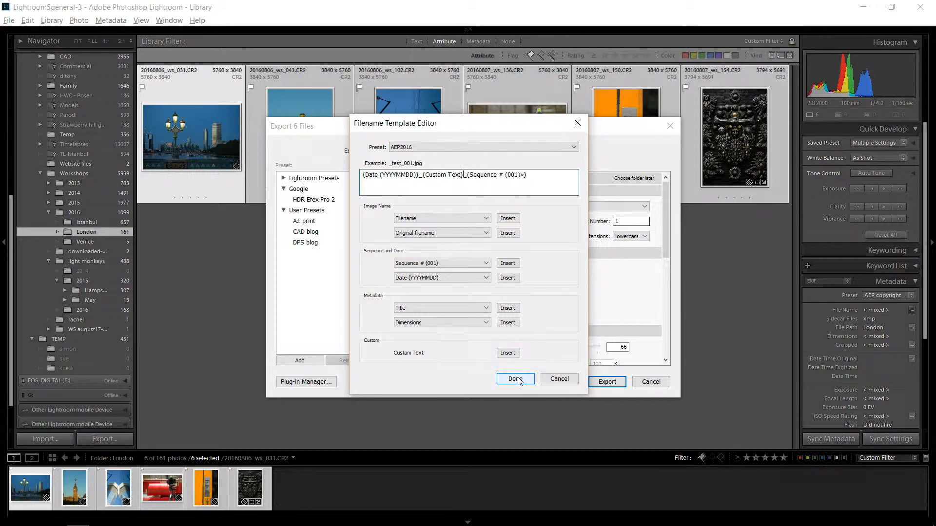
click(514, 379)
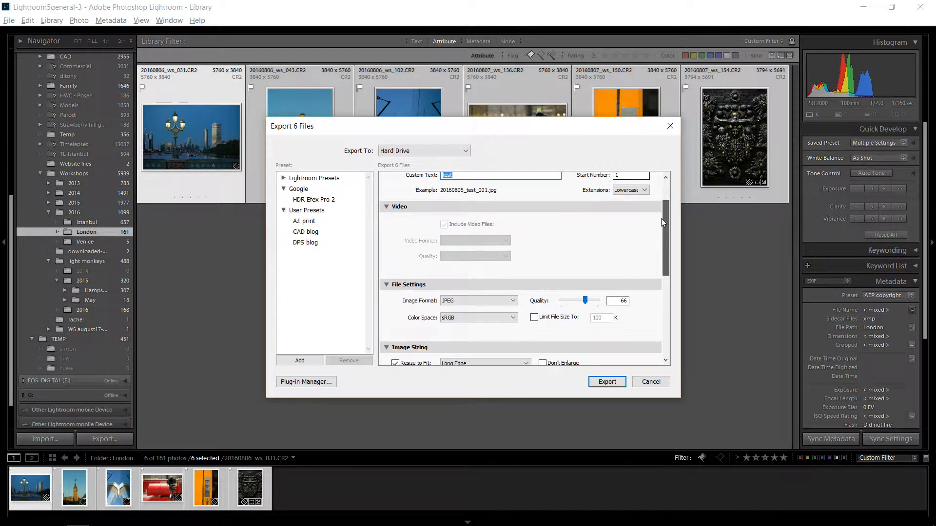
Turn off Rename To so exported files keep original names like 20160806_ws_031.jpg.
click(395, 185)
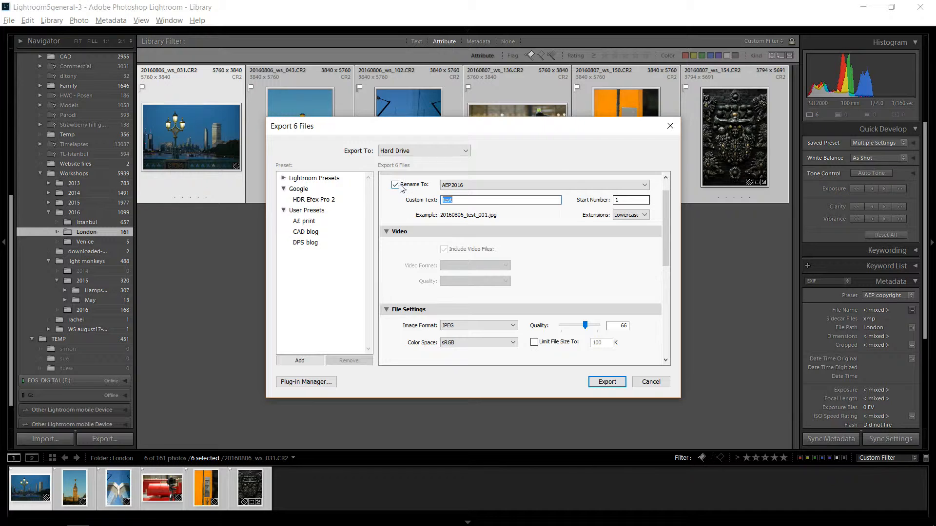
scroll(down, 3)
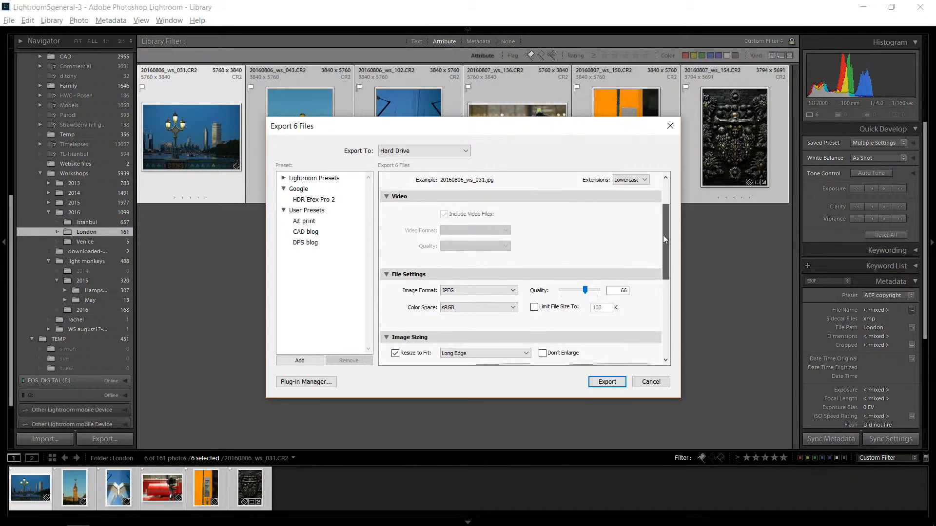
scroll(down, 3)
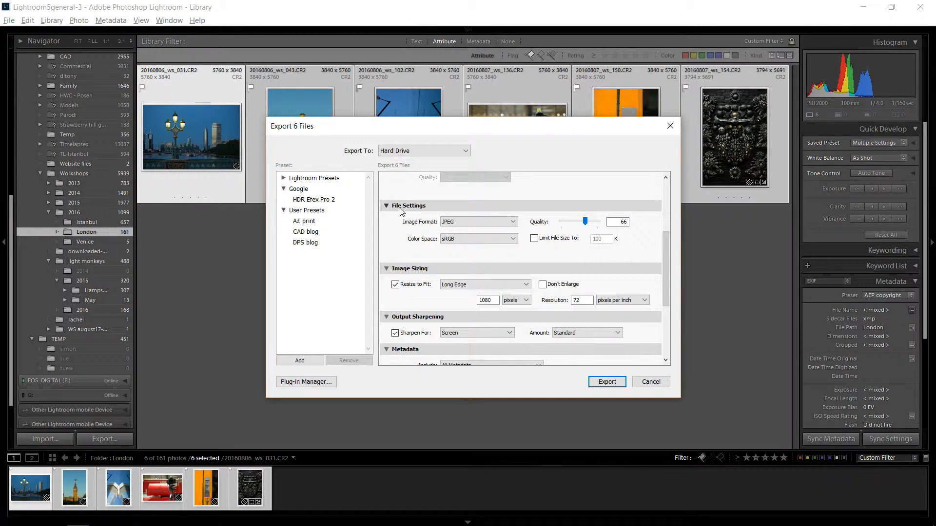
mouse_move(453, 226)
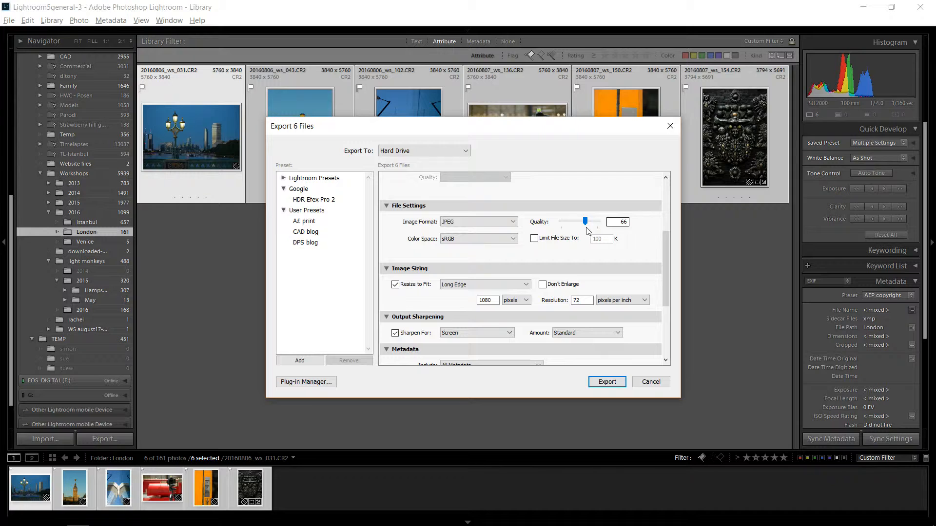
Adjust the JPEG Quality slider from 66 until it reads 73.
drag(585, 222, 596, 221)
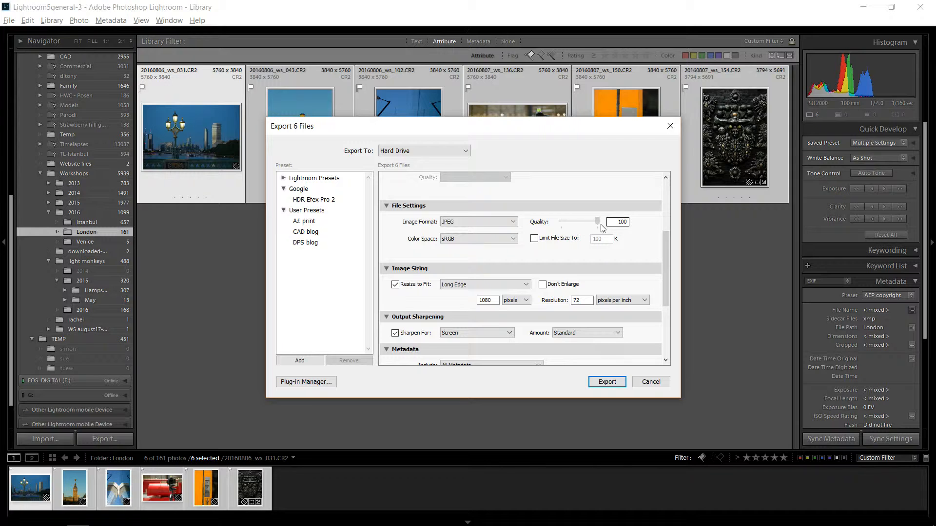
drag(597, 221, 596, 221)
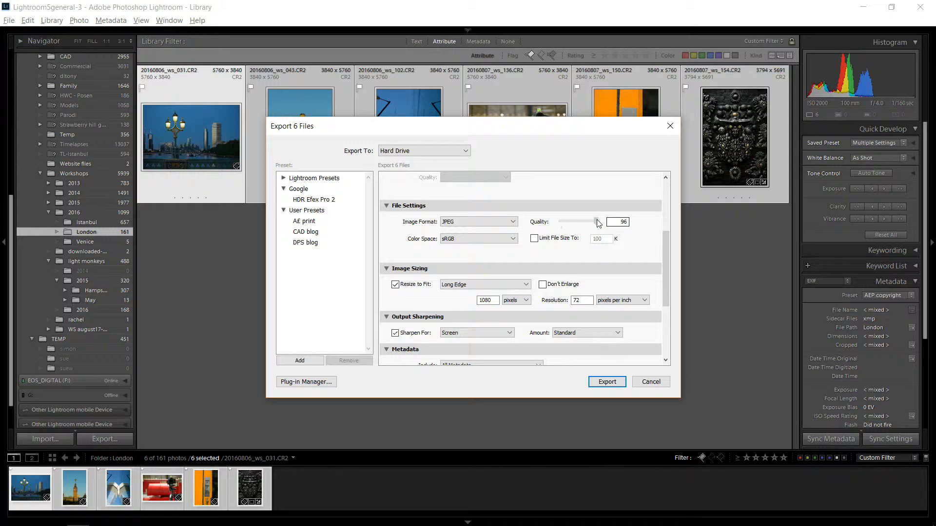
drag(597, 222, 591, 222)
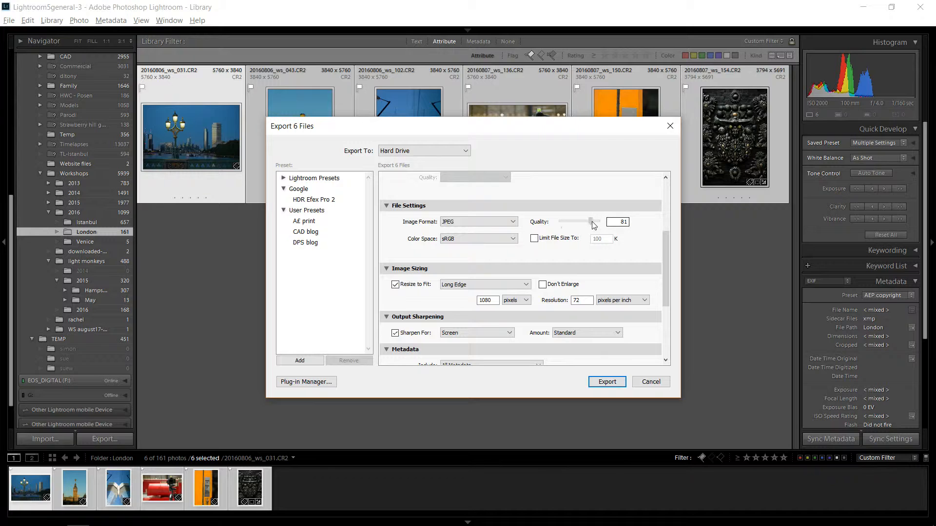
drag(591, 221, 588, 221)
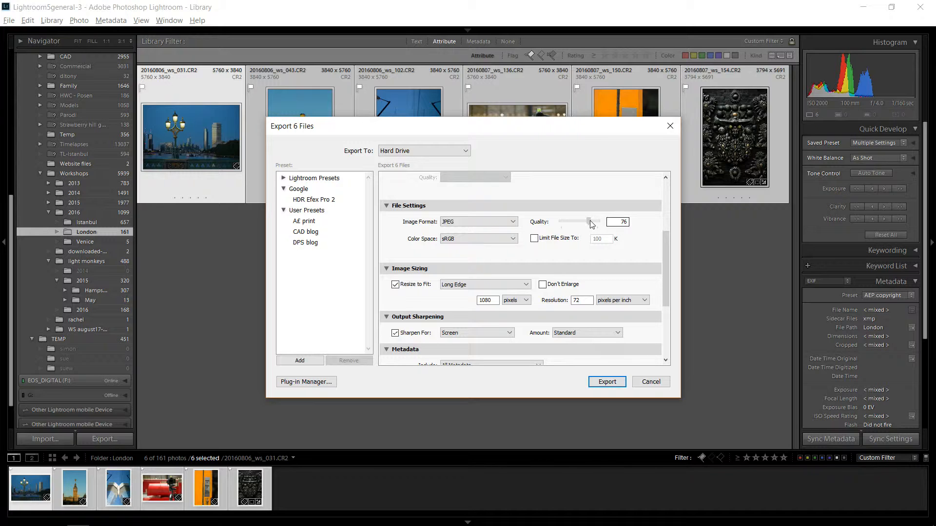
drag(590, 221, 590, 221)
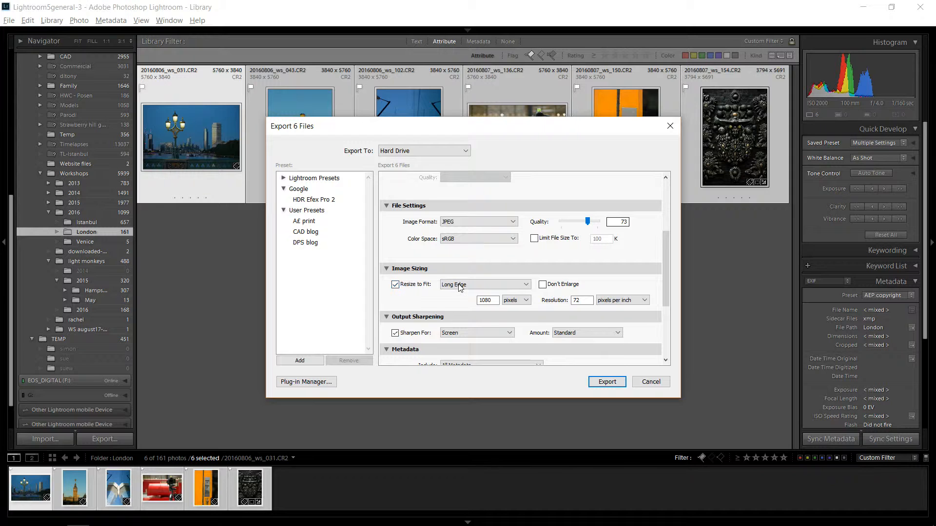
Resize to Fit by Short Edge at 1080 pixels, 72 ppi.
click(484, 284)
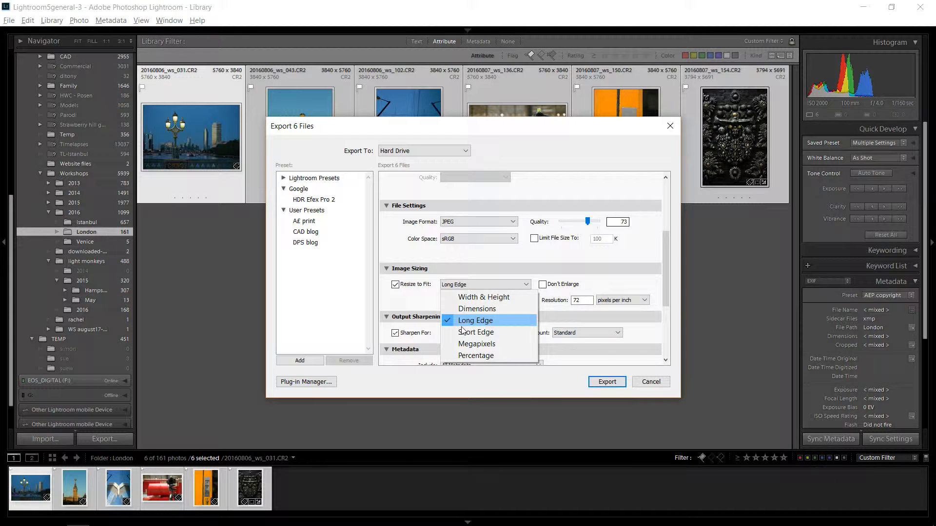
click(476, 331)
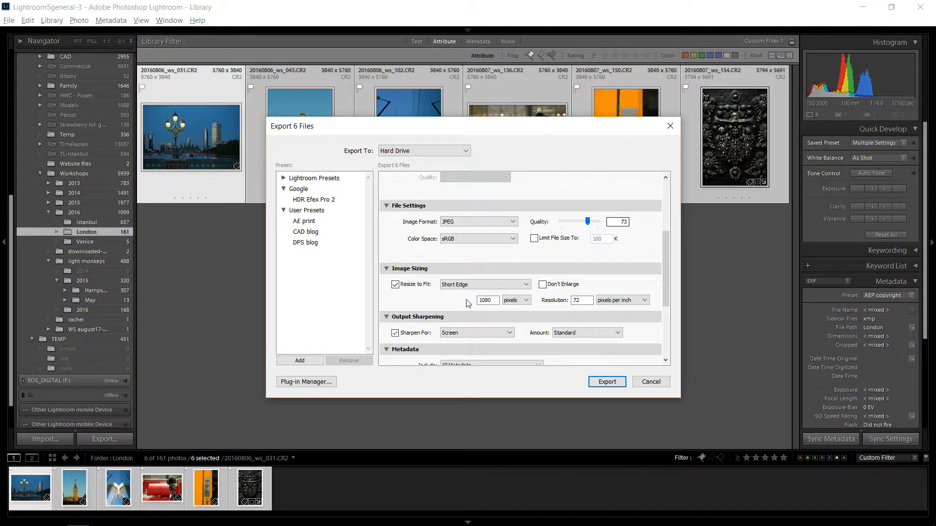
click(487, 300)
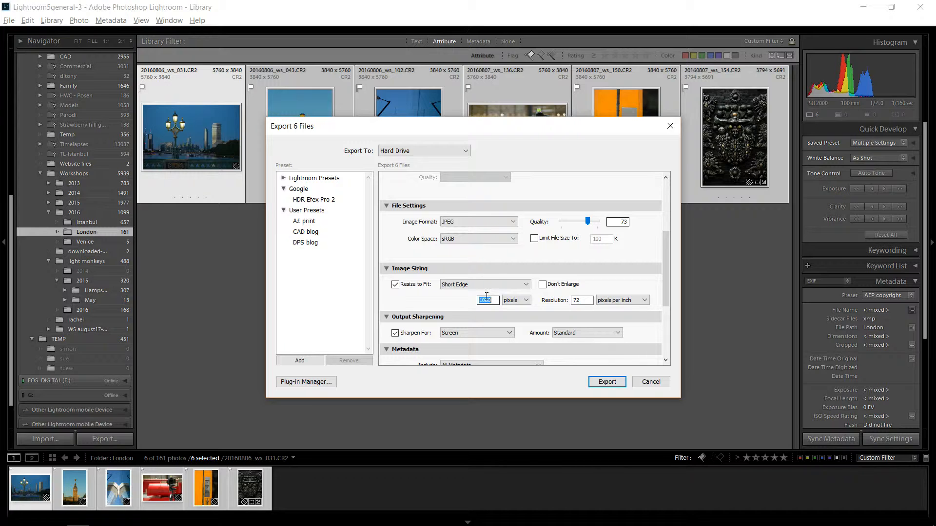
text(3)
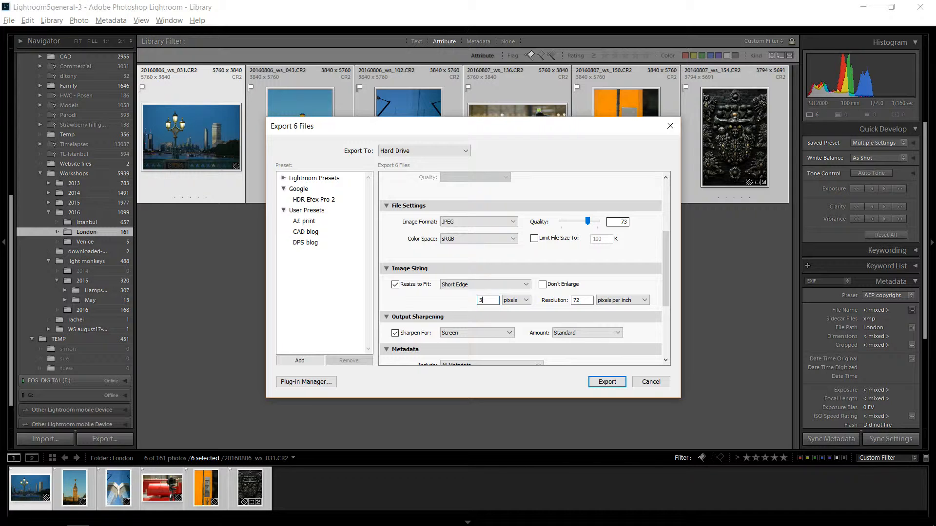
text(000)
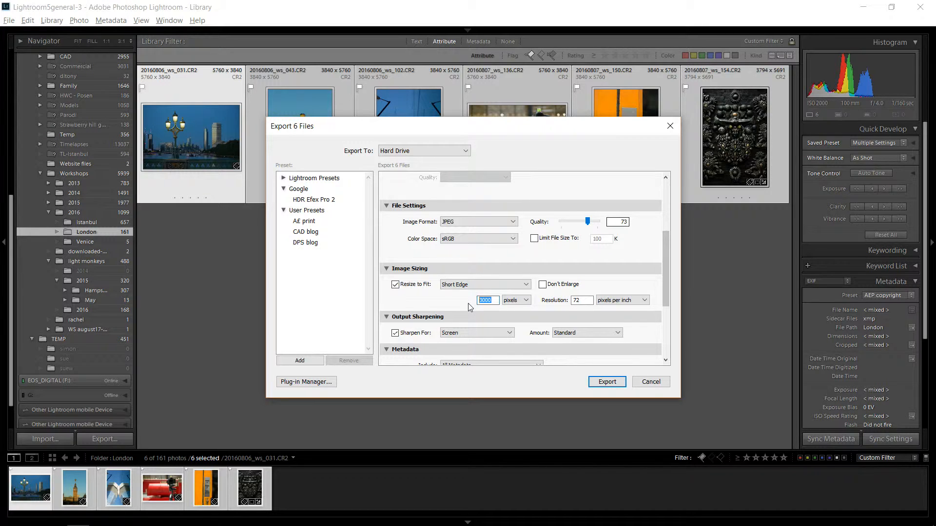
text(1080)
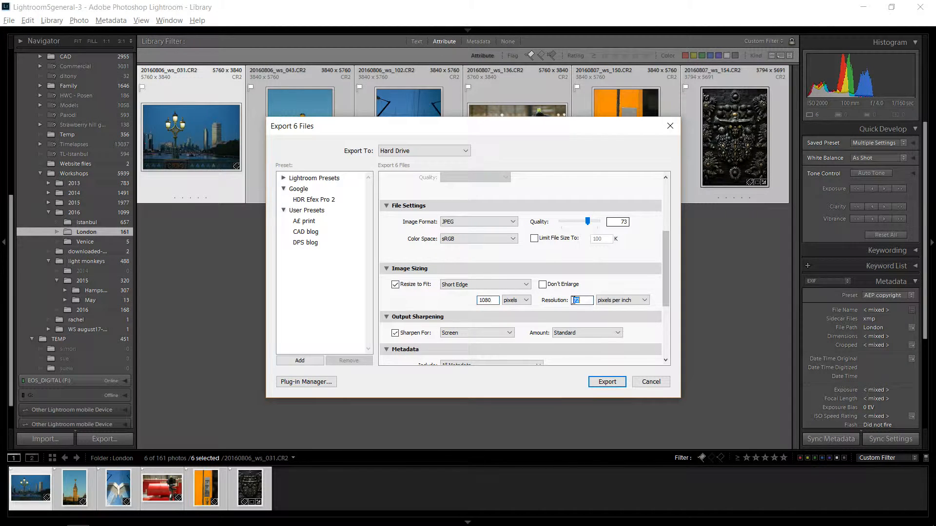
scroll(down, 3)
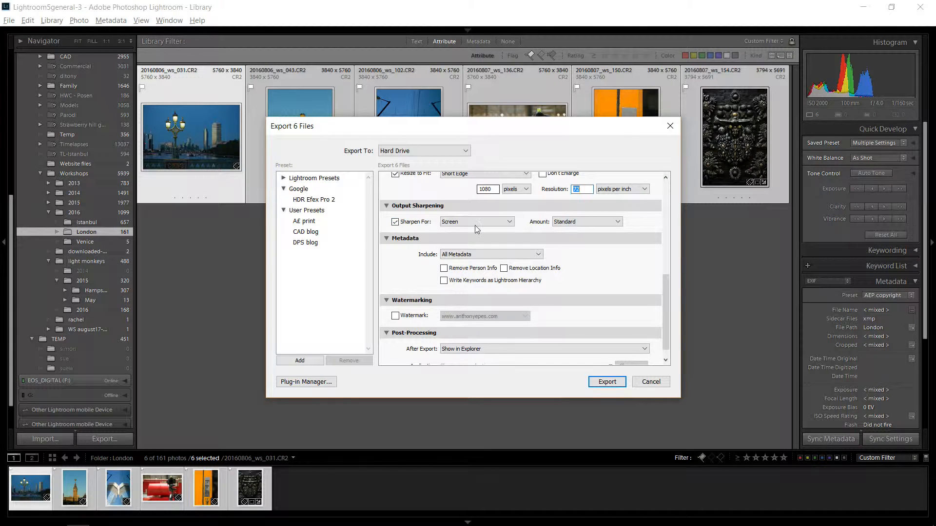
click(476, 222)
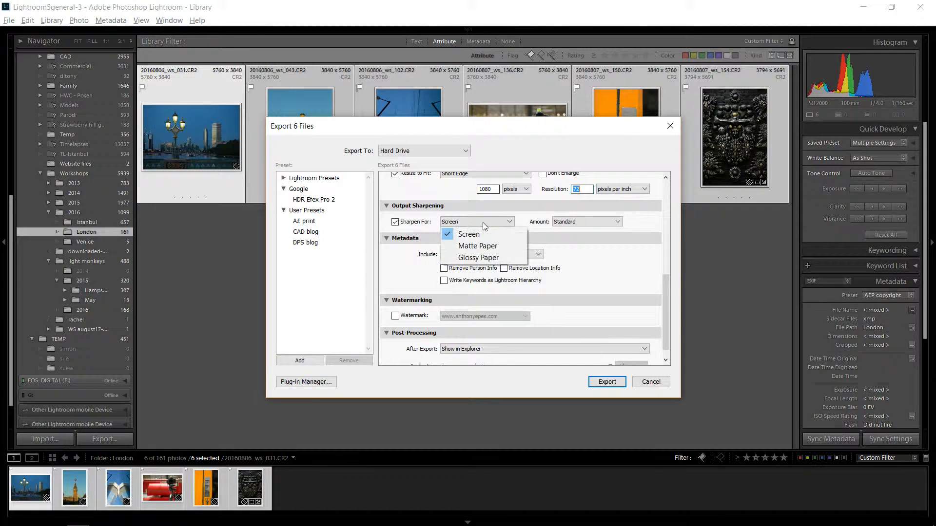
click(468, 234)
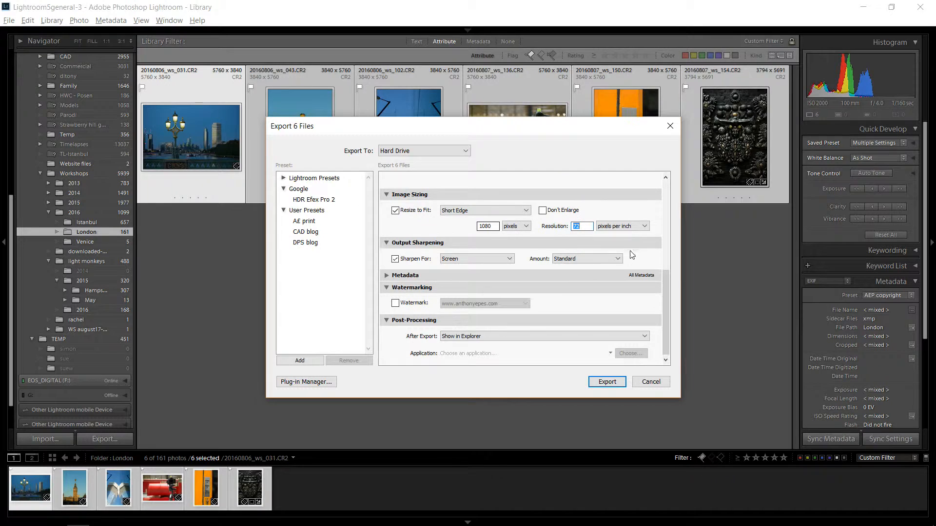
click(587, 259)
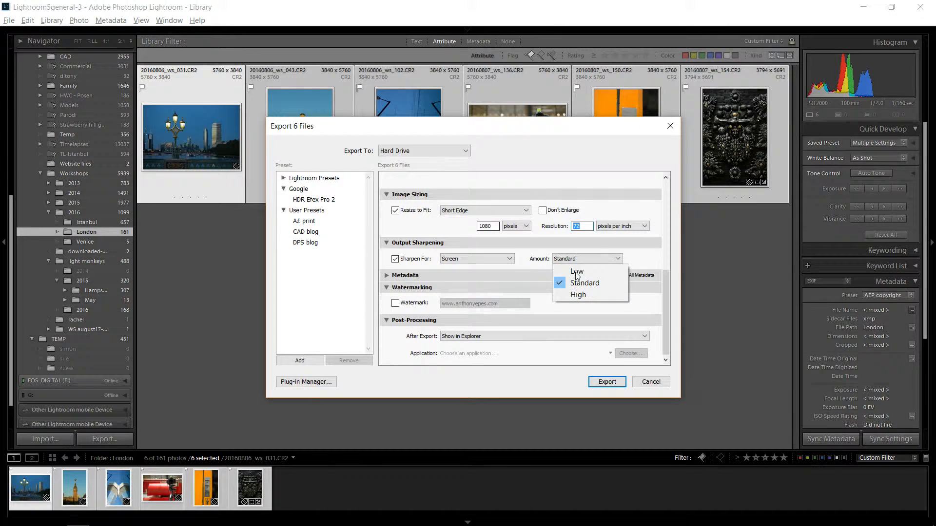
click(584, 282)
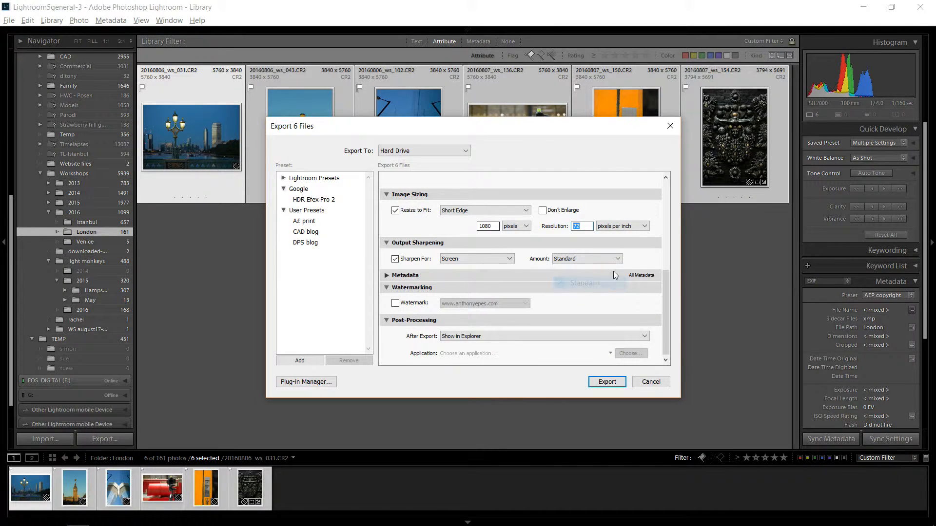
click(406, 275)
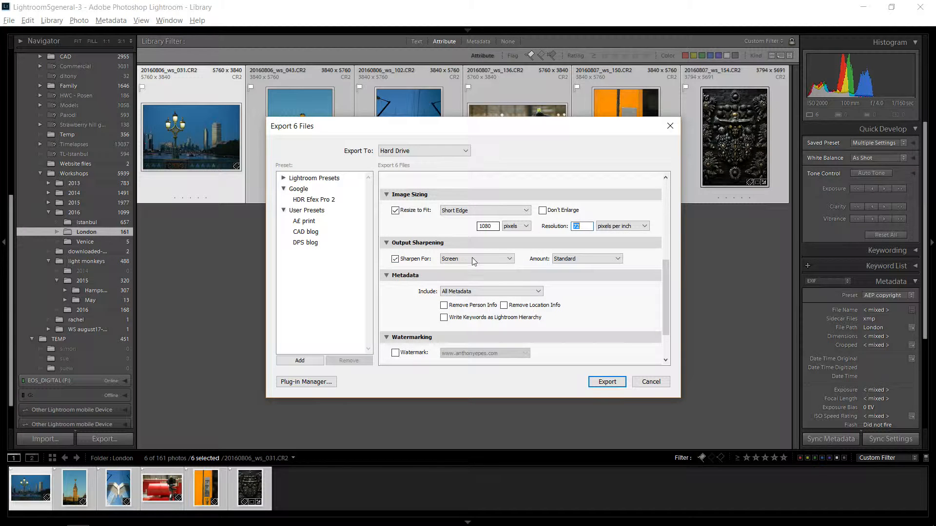
mouse_move(530, 265)
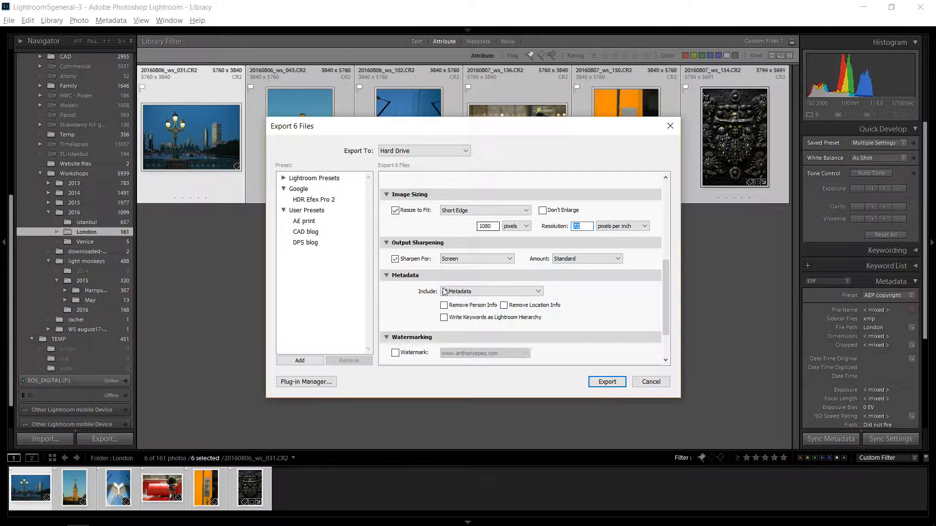
scroll(down, 3)
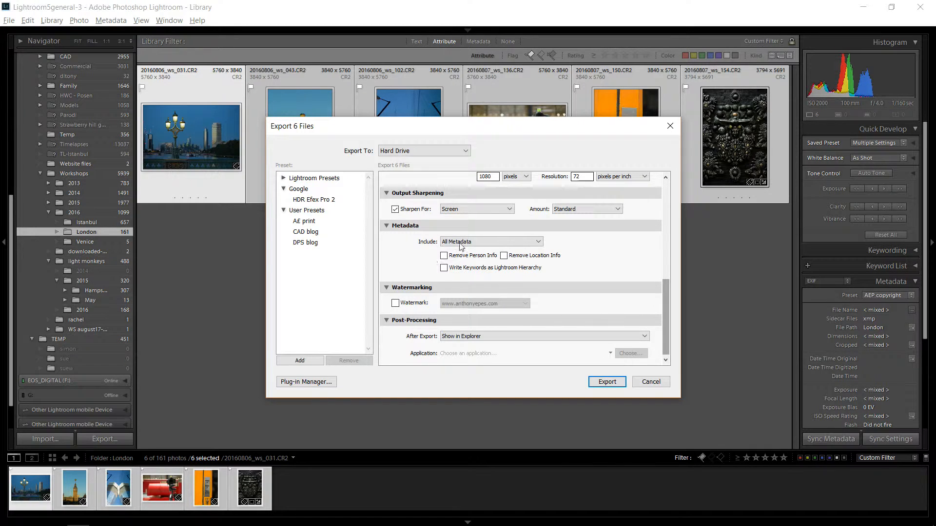
click(491, 242)
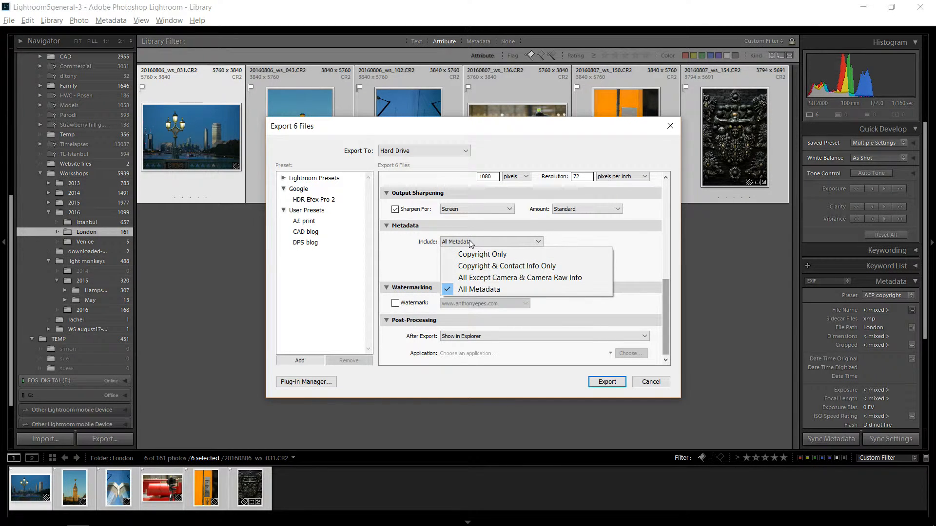
click(479, 288)
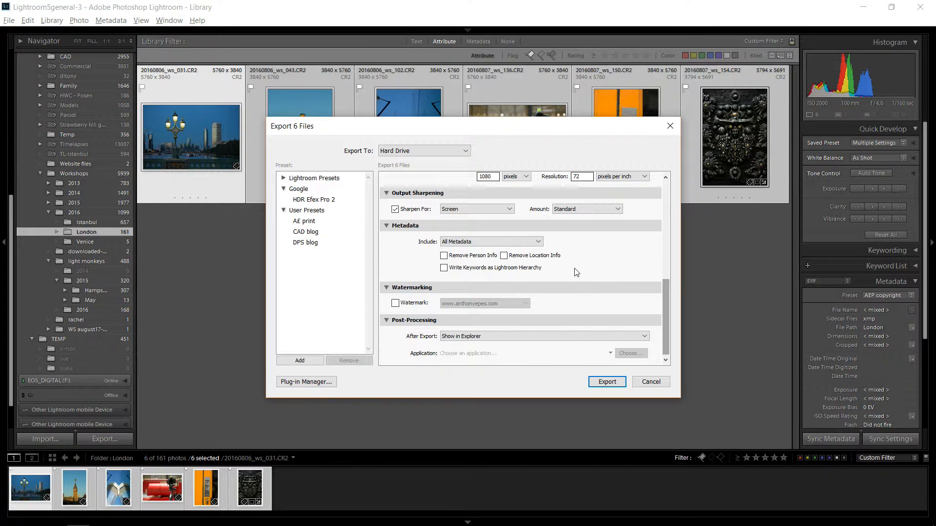
mouse_move(557, 281)
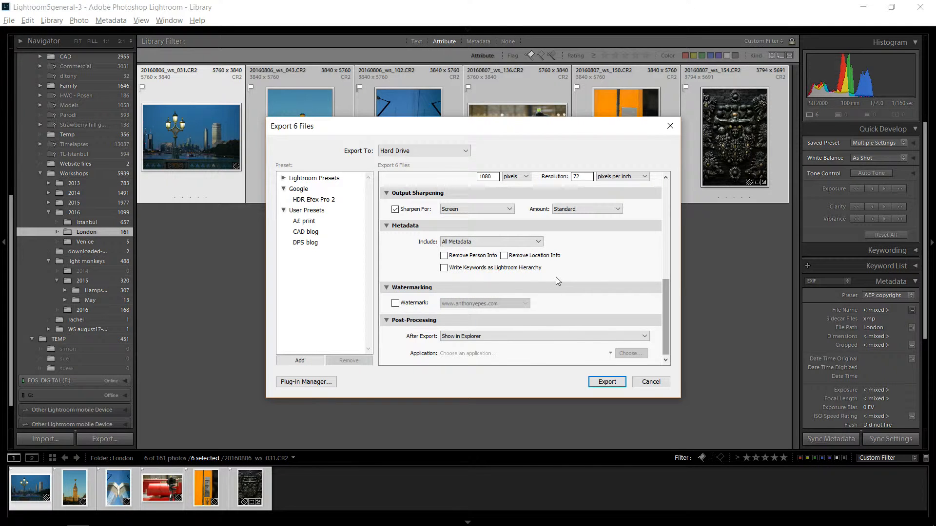
mouse_move(599, 263)
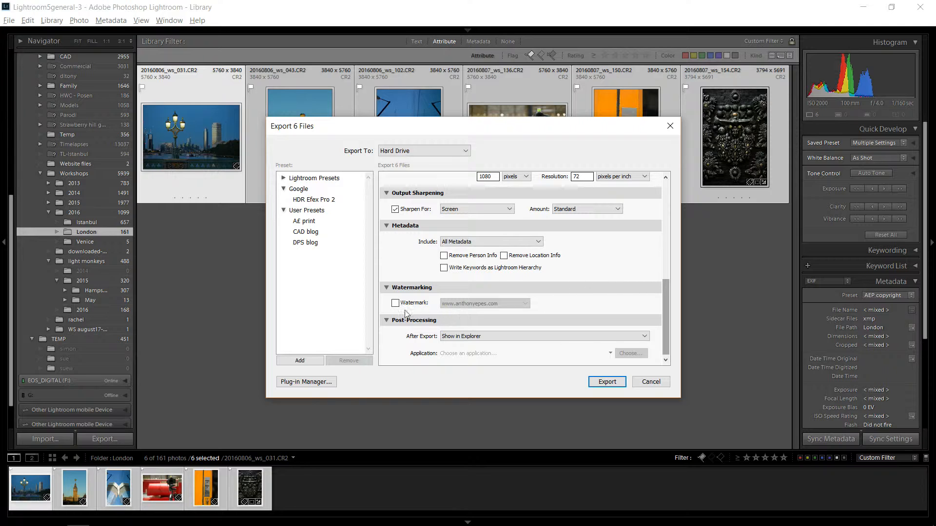
Enable the watermark and set After Export to Show in Explorer.
click(395, 303)
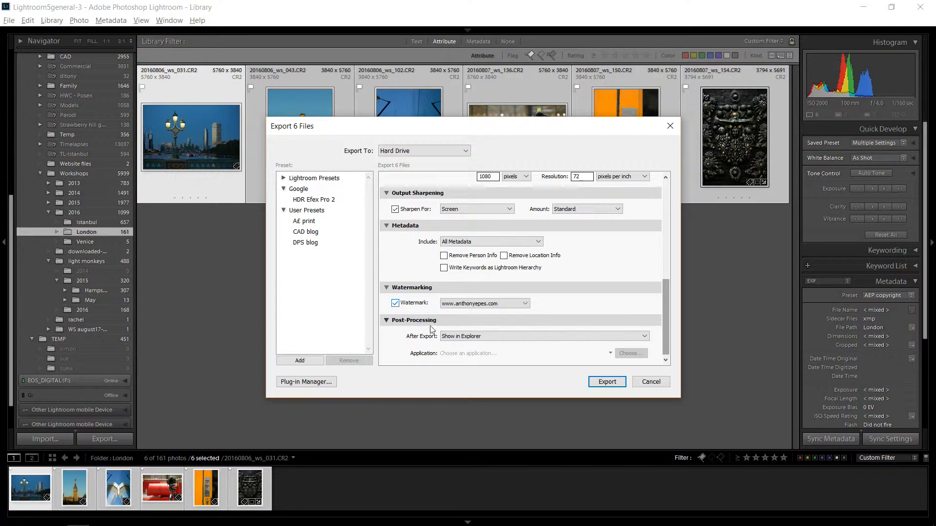
click(544, 336)
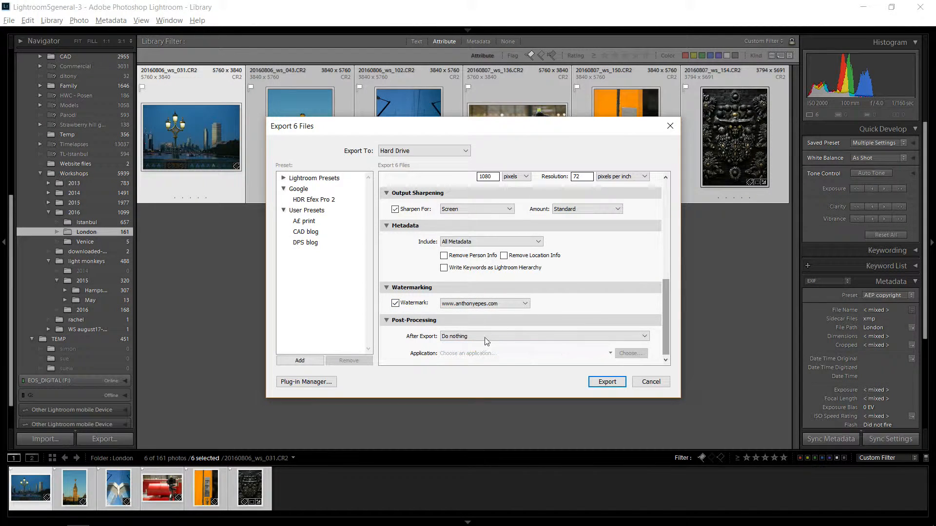
click(544, 336)
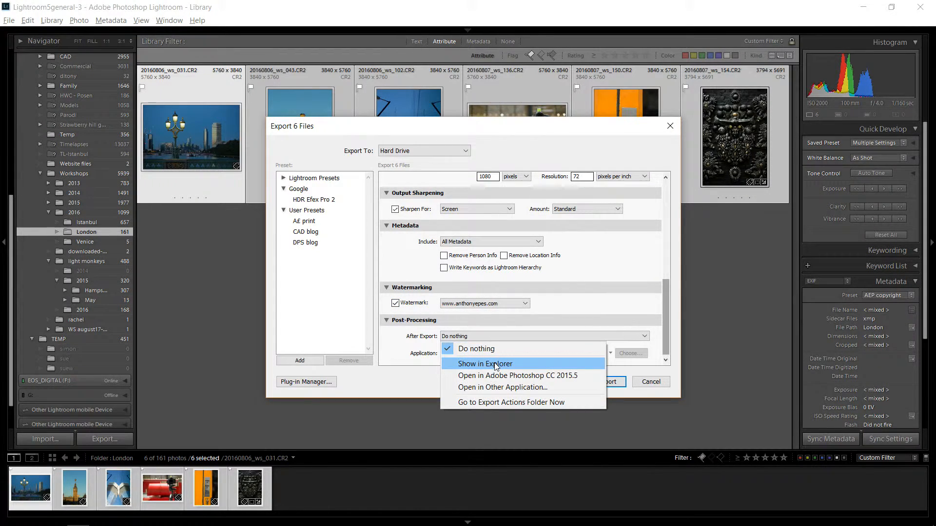
click(486, 364)
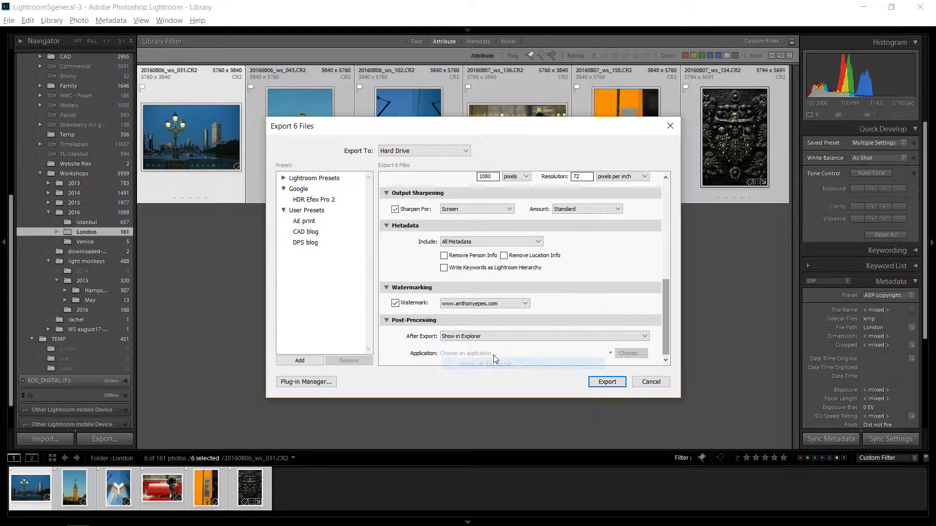
click(544, 336)
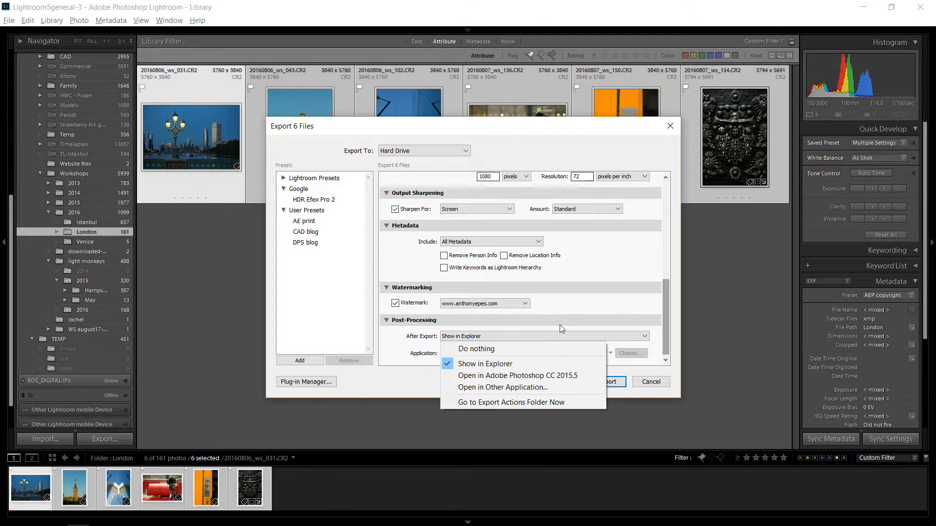
click(486, 364)
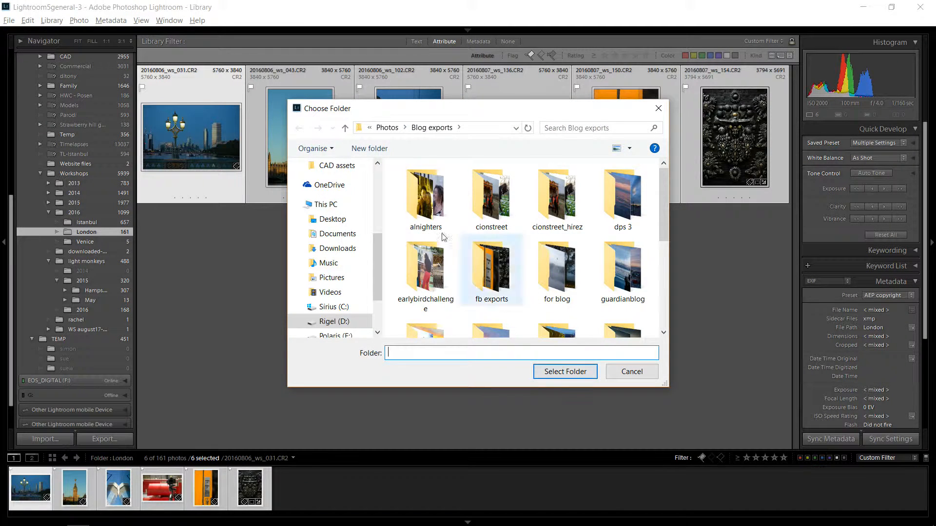
Choose the fb exports folder as destination and start exporting the six photos.
double_click(491, 269)
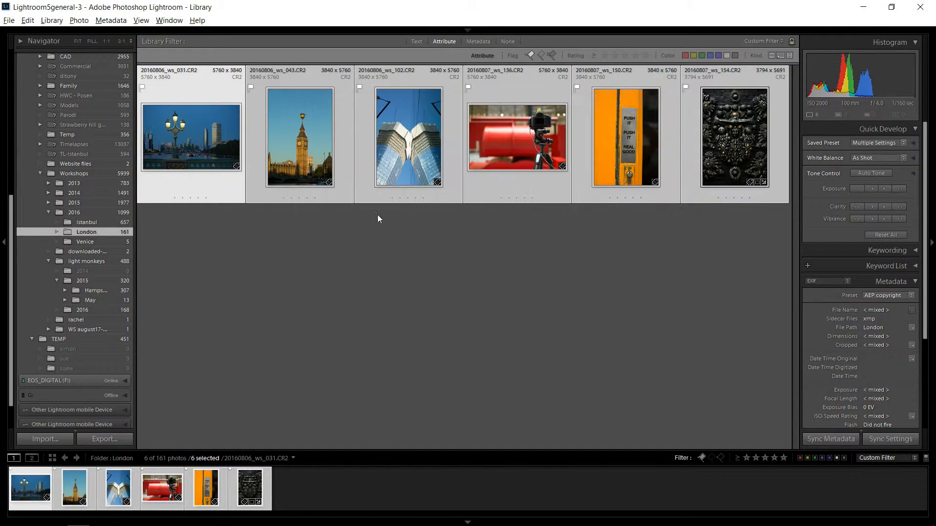
click(104, 438)
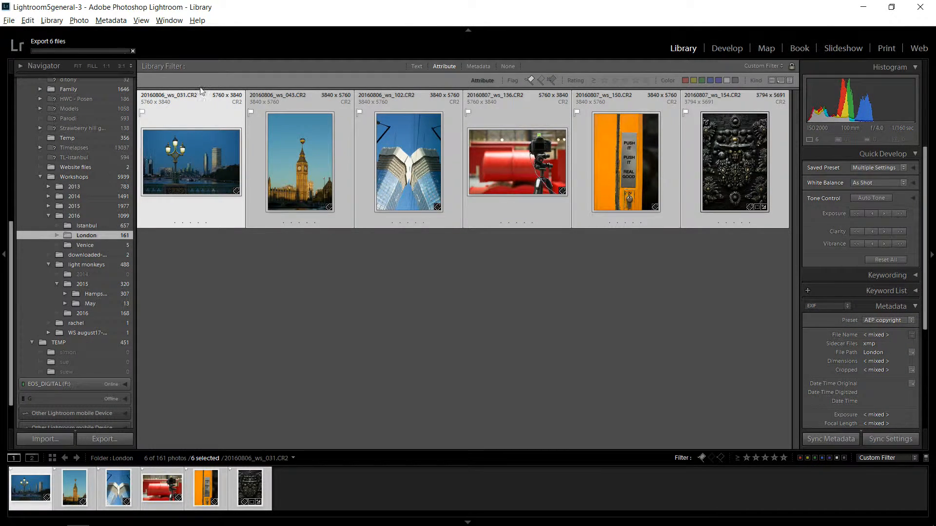
mouse_move(280, 271)
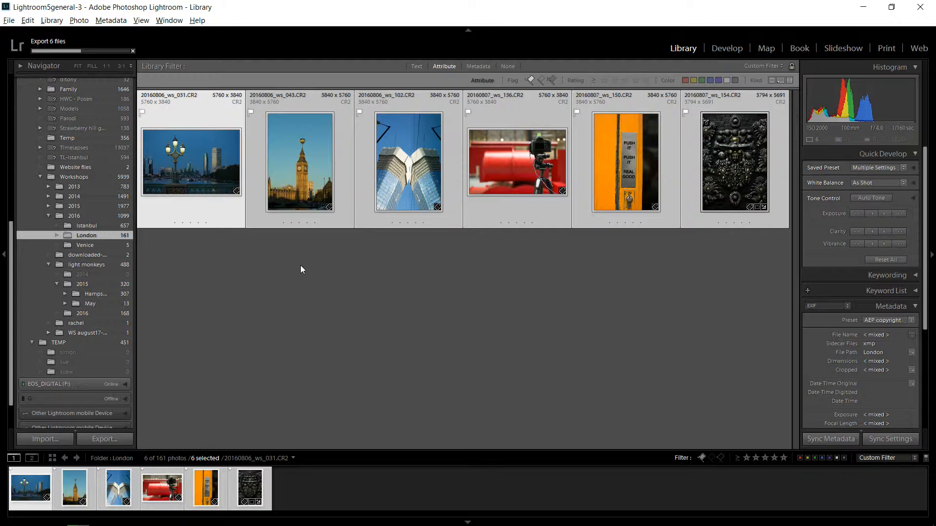
mouse_move(353, 254)
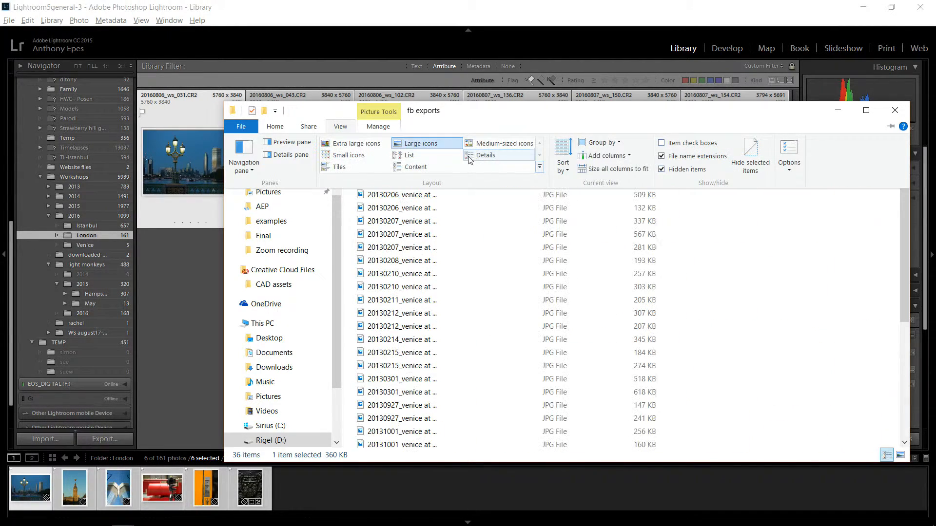
Switch File Explorer to Details view and click through the exported test JPEGs.
click(485, 155)
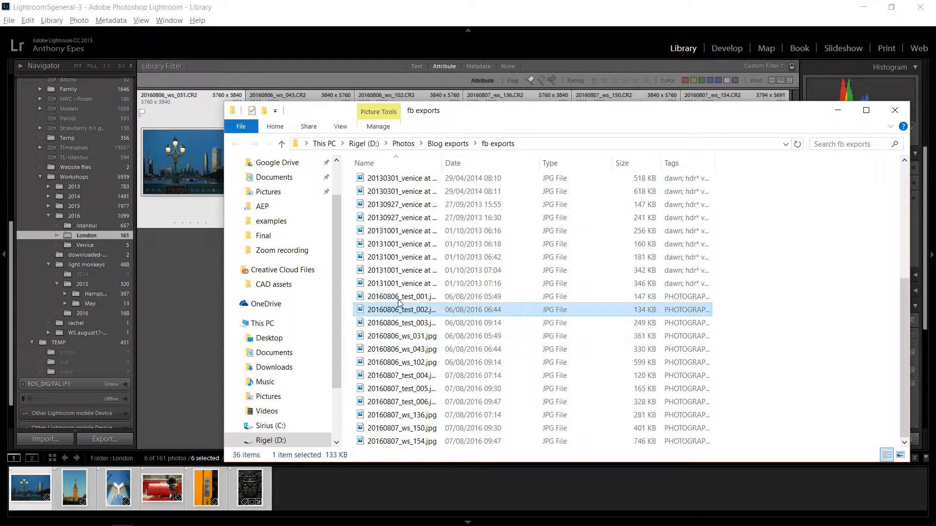
click(401, 323)
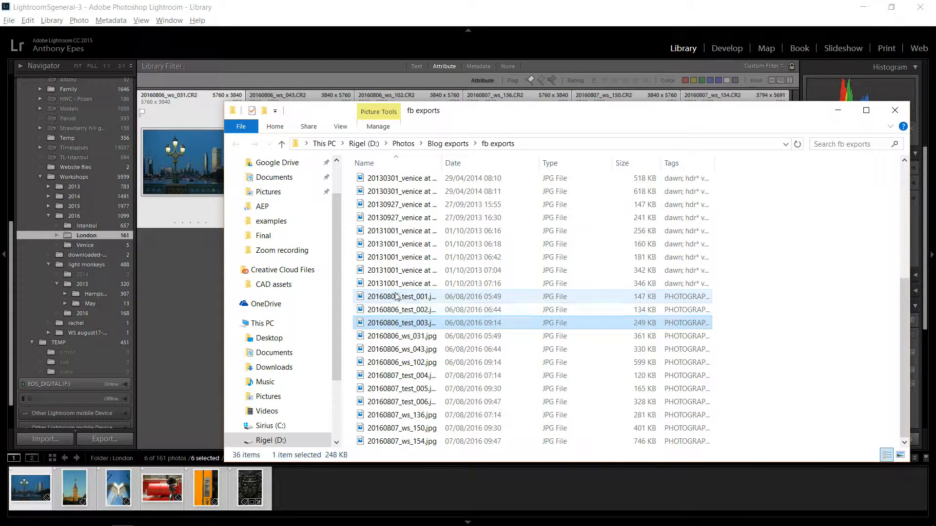
click(895, 110)
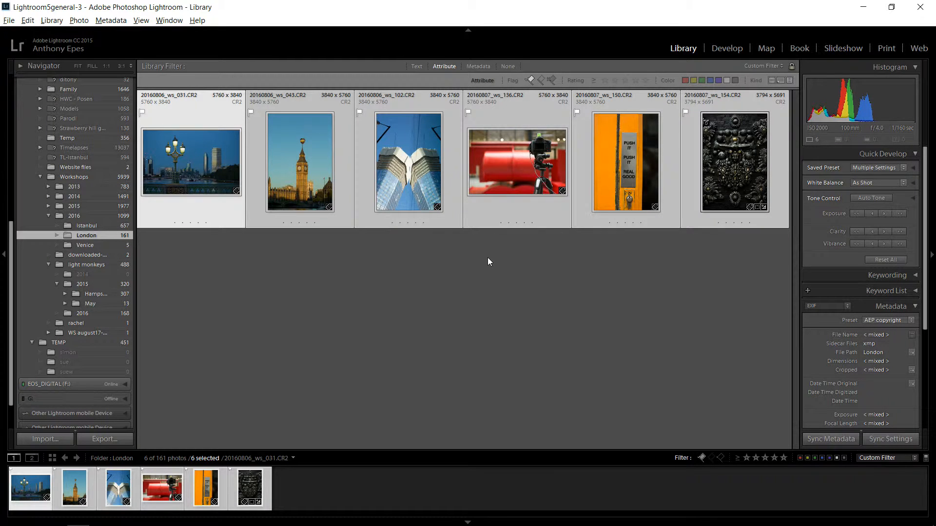
mouse_move(486, 259)
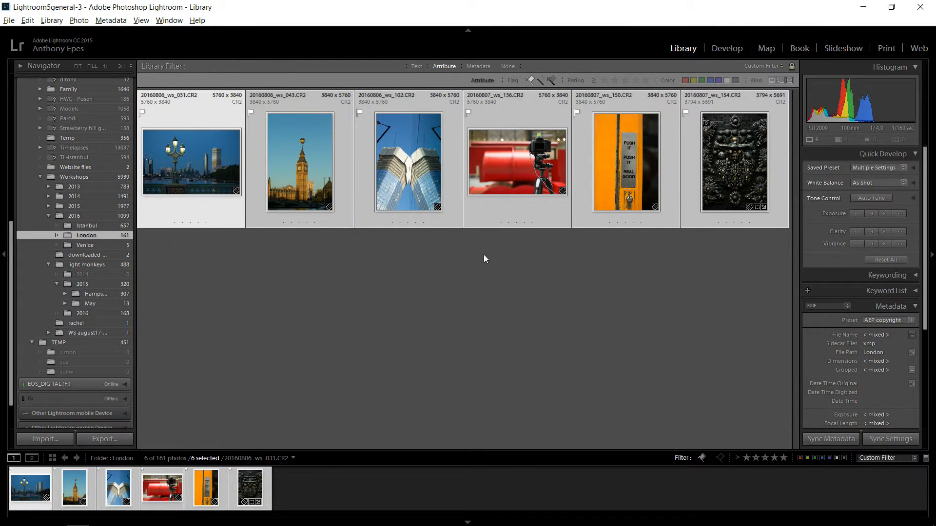